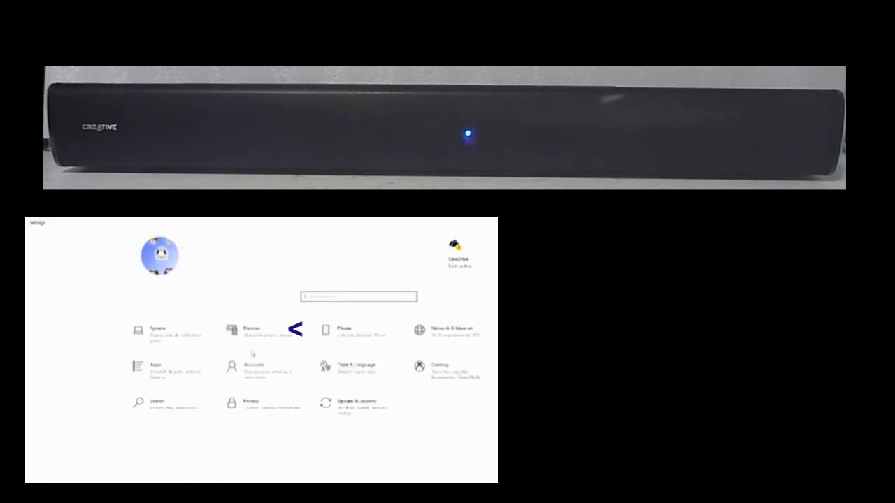
Step: Open the Devices page in Settings to reach Bluetooth & other devices
left_click(252, 332)
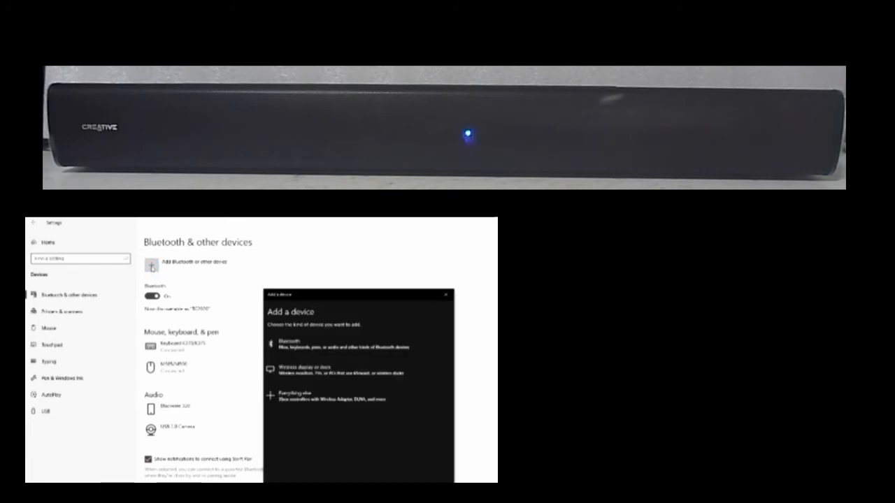
Step: Scan for Bluetooth devices and pair the Stage V2 soundbar
left_click(336, 344)
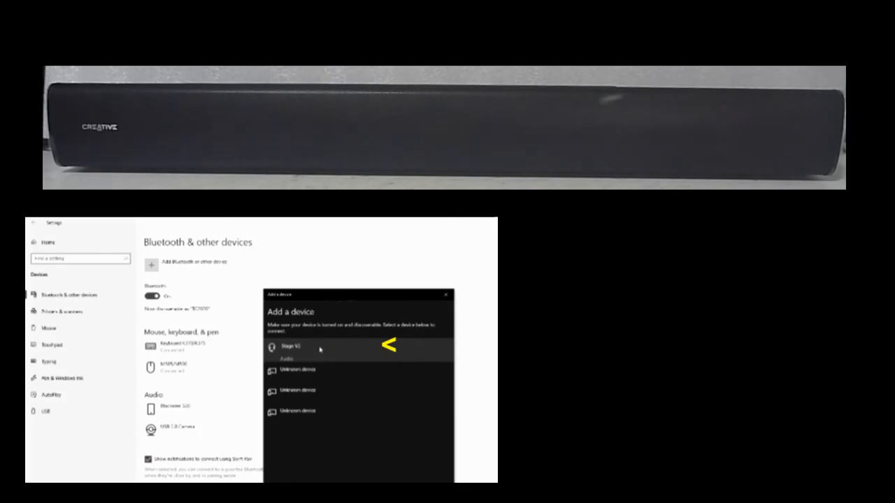
left_click(290, 347)
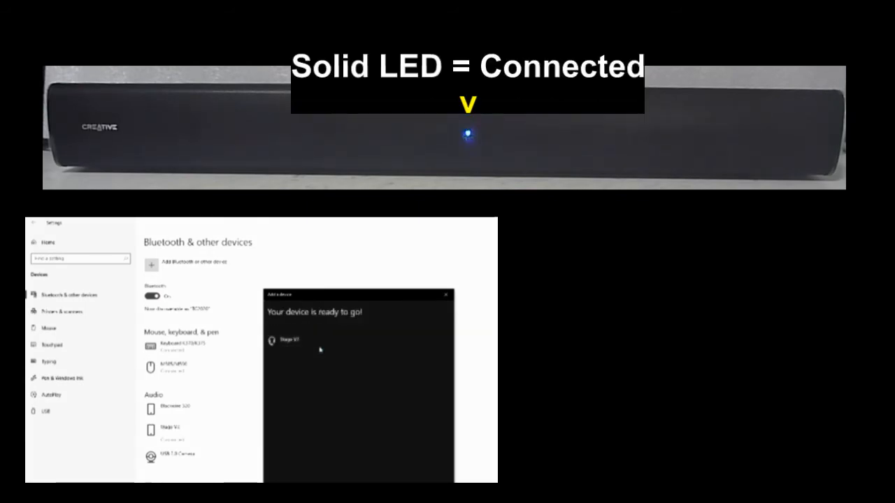
left_click(289, 340)
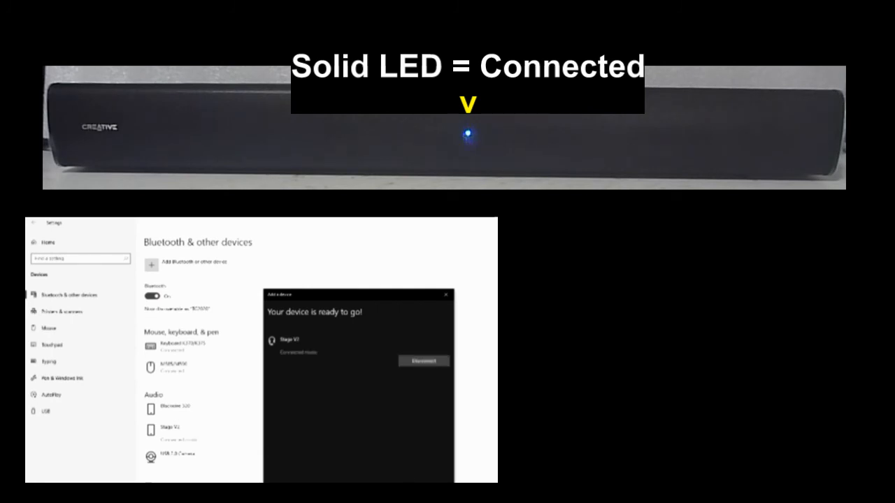